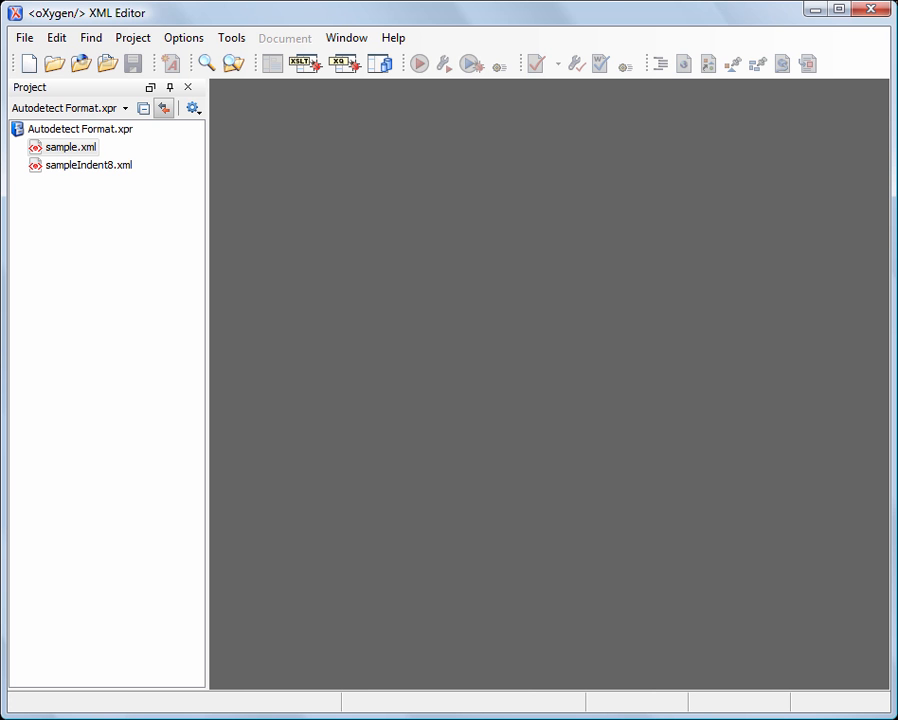
mouse_move(92, 152)
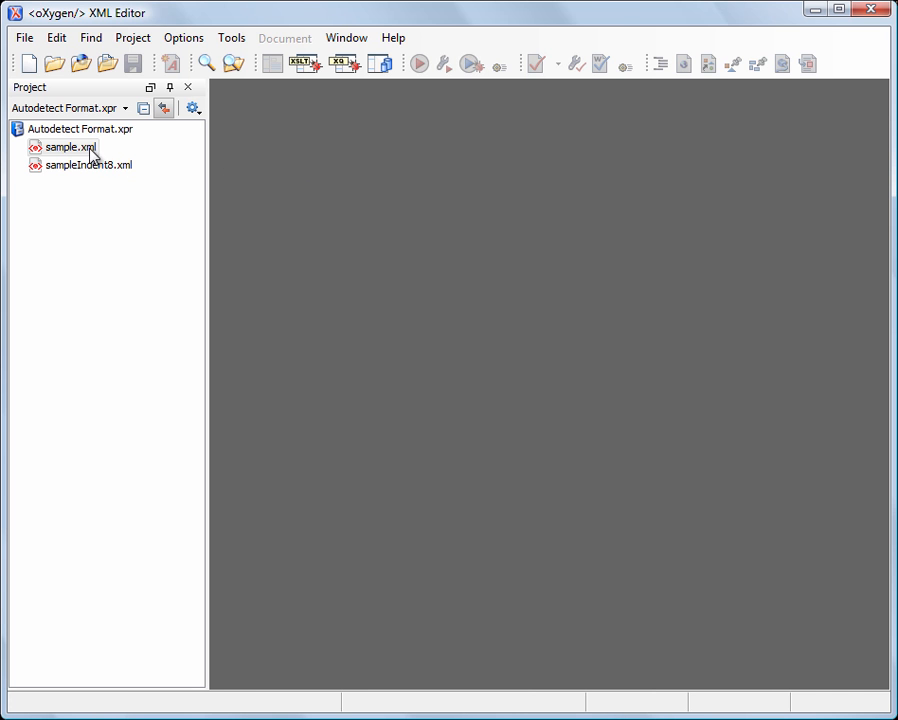
Step: Open sample.xml and review its properties: indent size 4, line width 100
double_click(70, 148)
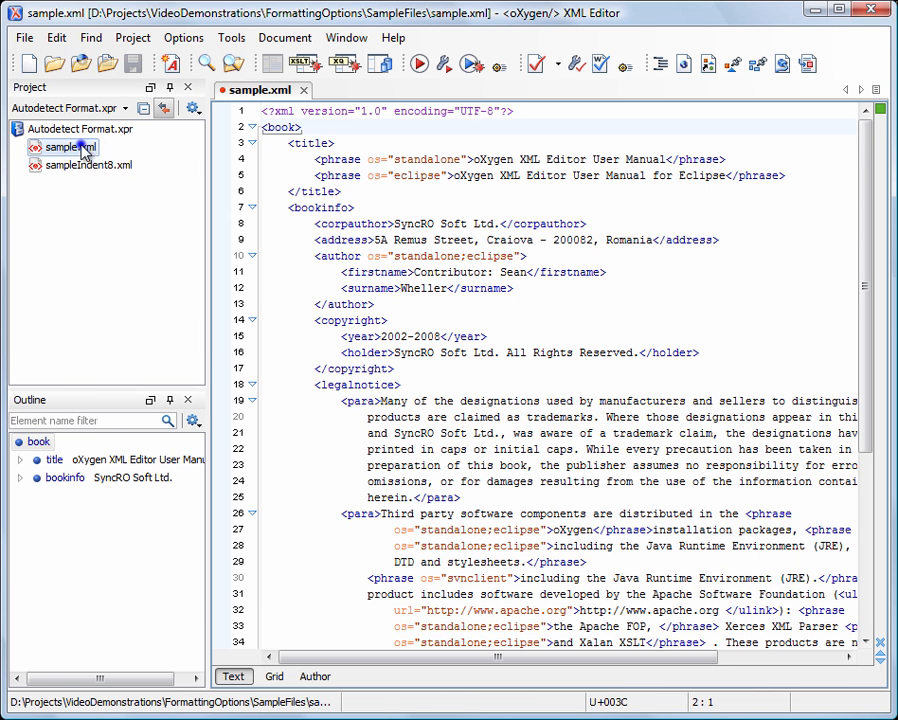
right_click(62, 148)
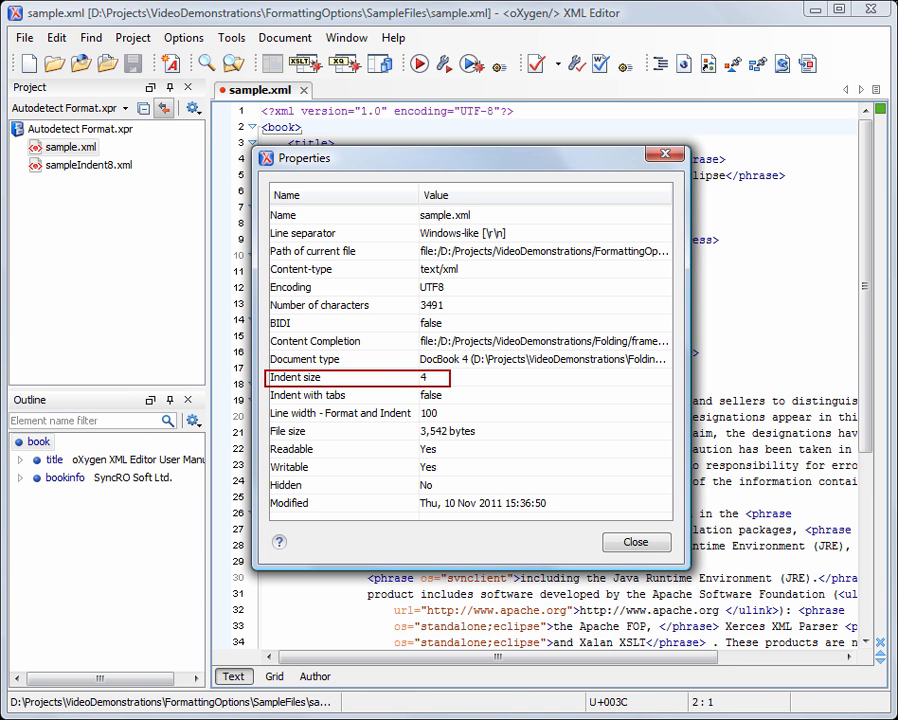
left_click(340, 412)
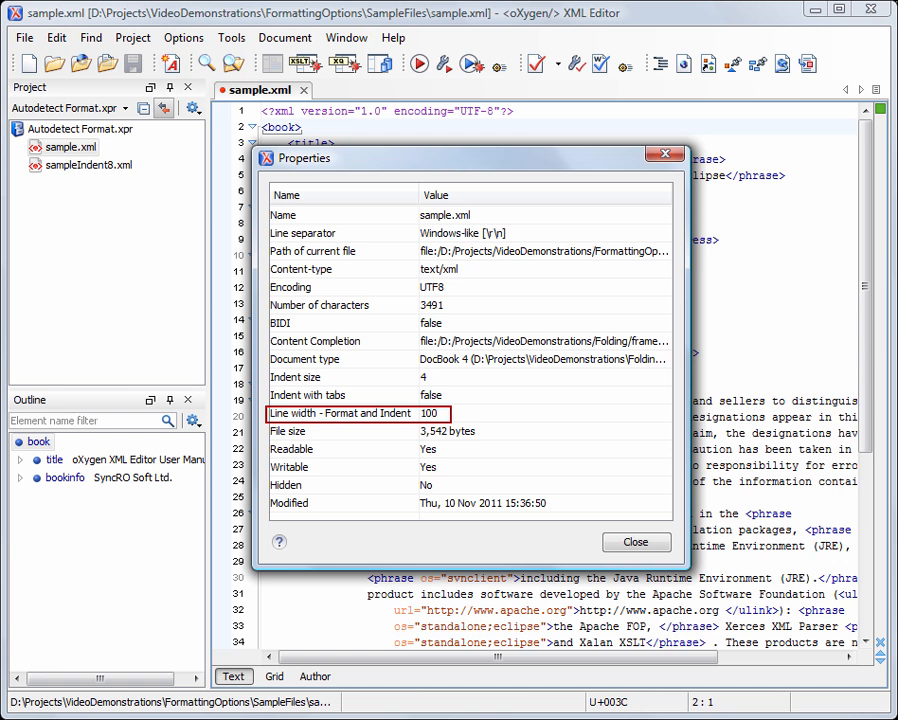
mouse_move(158, 600)
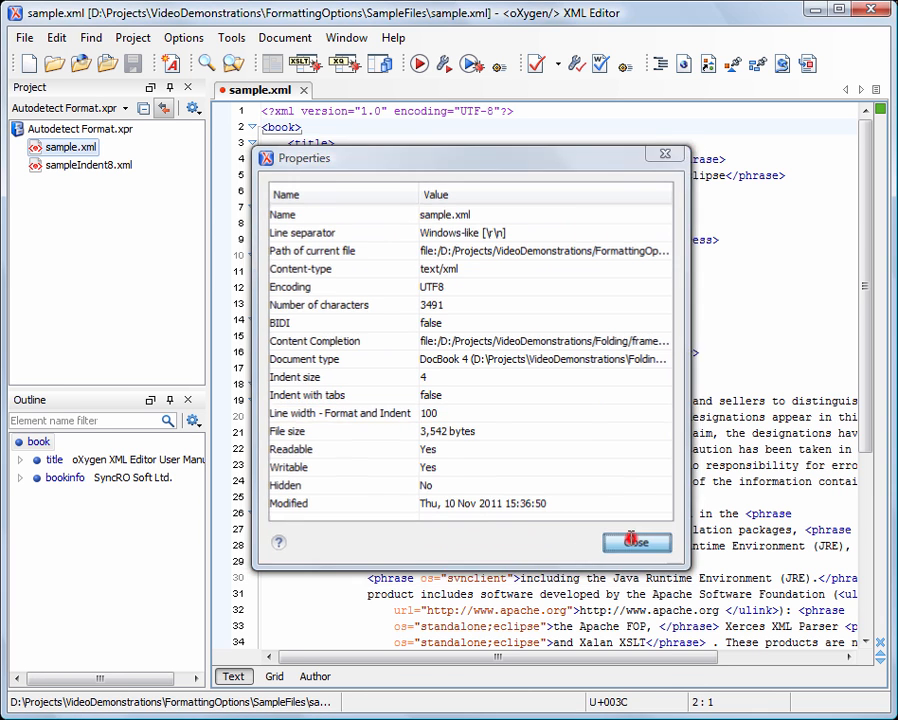
left_click(636, 542)
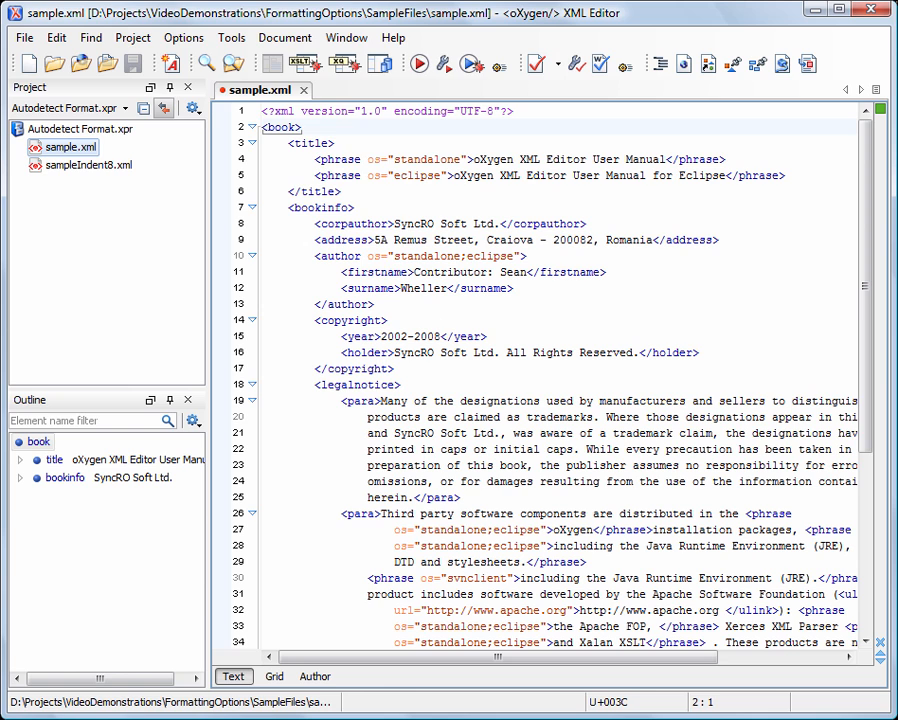
Step: In Editor > Format preferences, turn off indent and line-width detection, set indent 2 and width 80
left_click(184, 36)
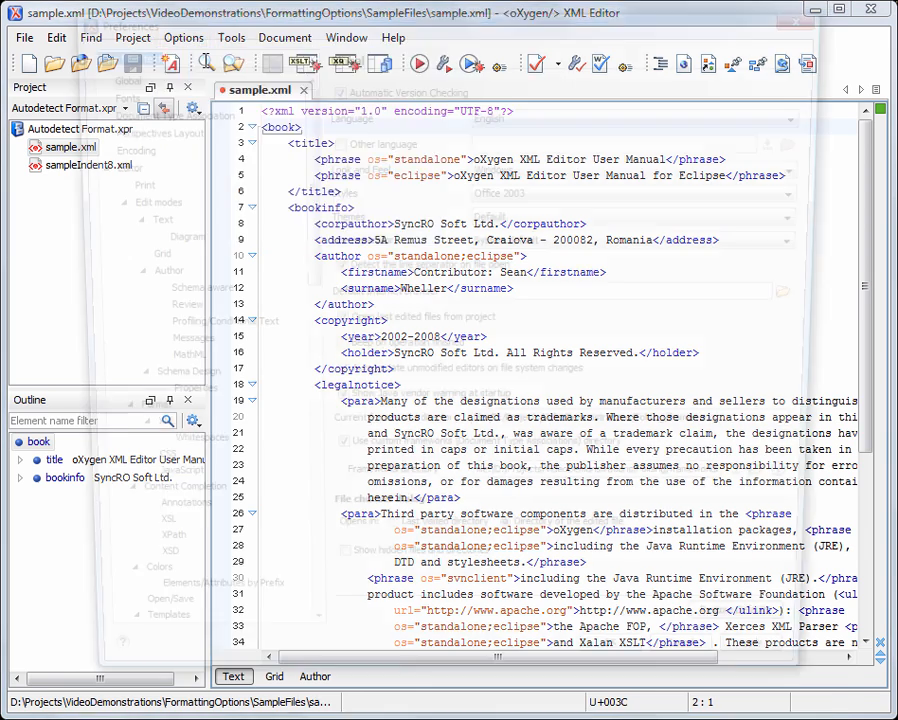
left_click(132, 418)
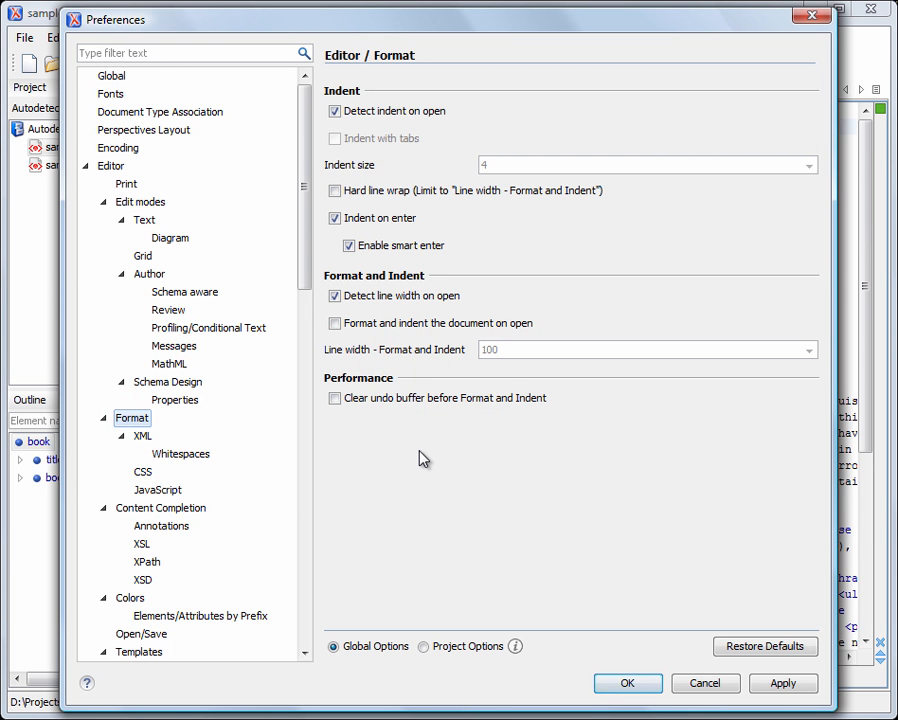
left_click(334, 112)
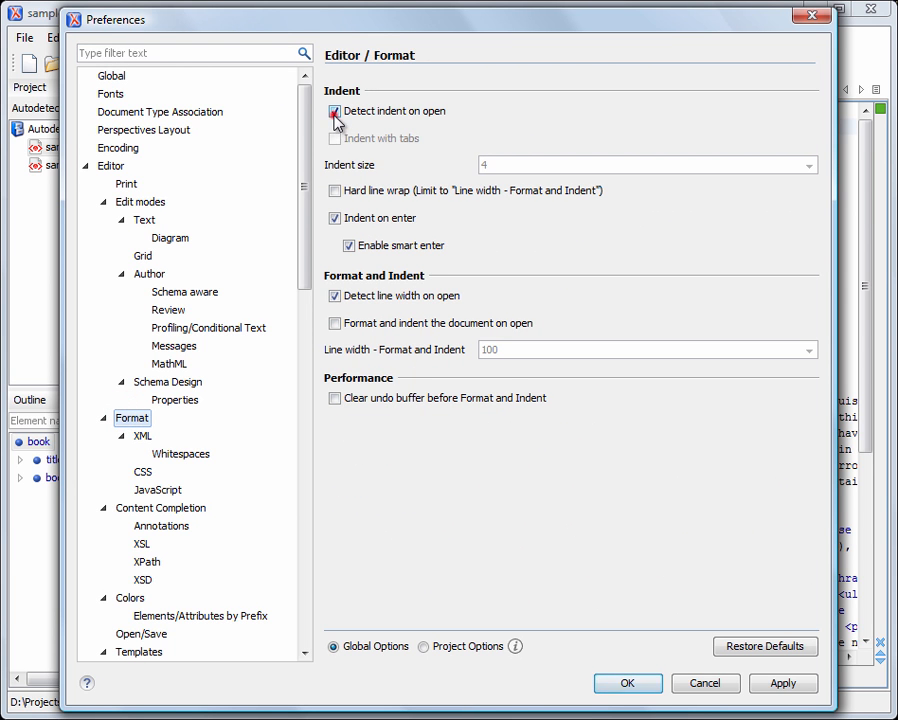
left_click(334, 112)
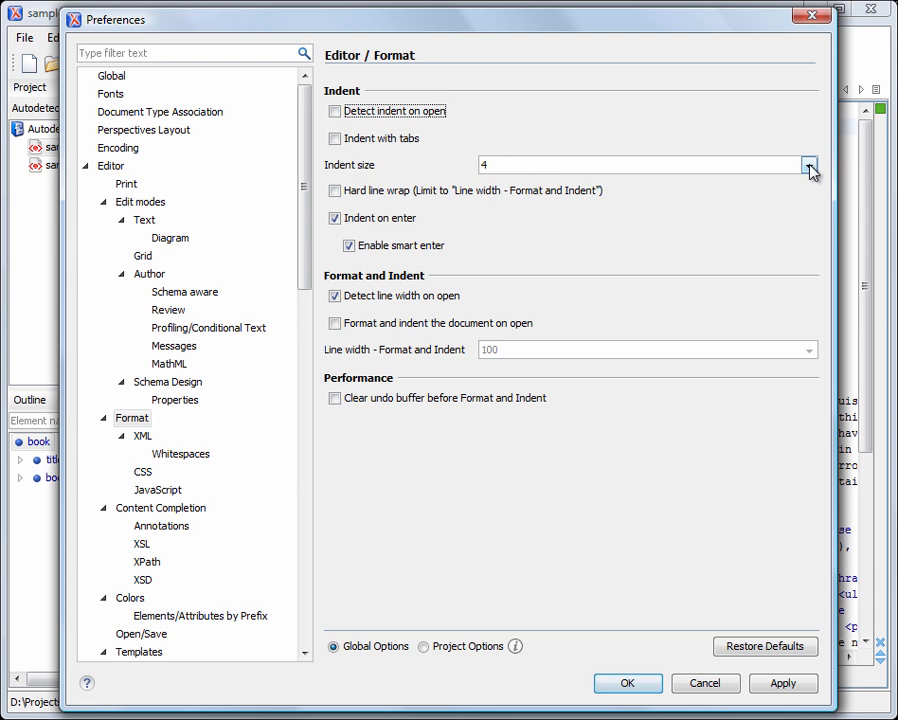
left_click(808, 164)
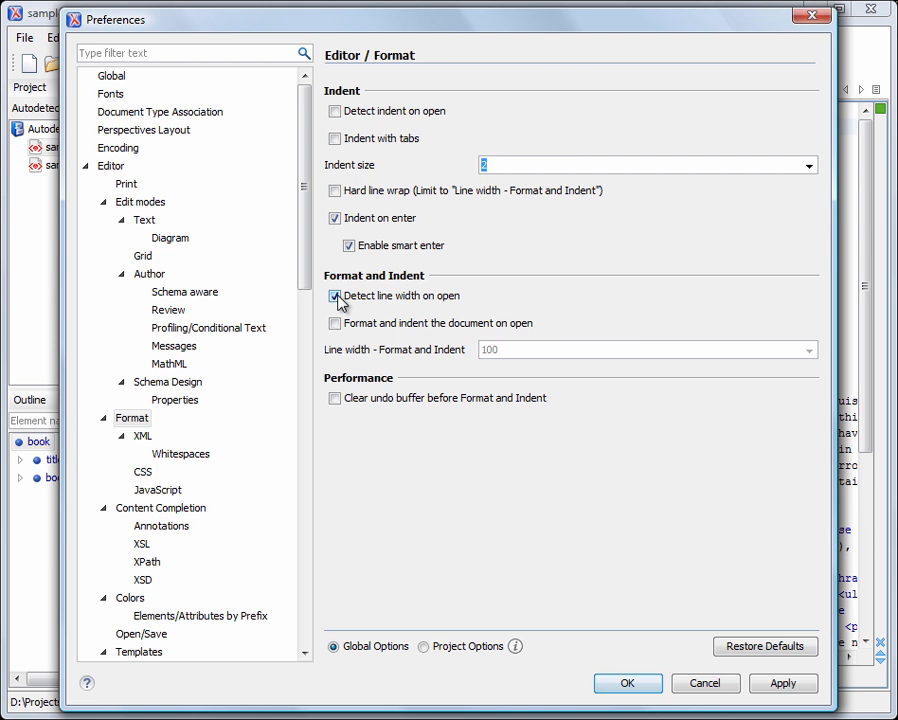
left_click(336, 296)
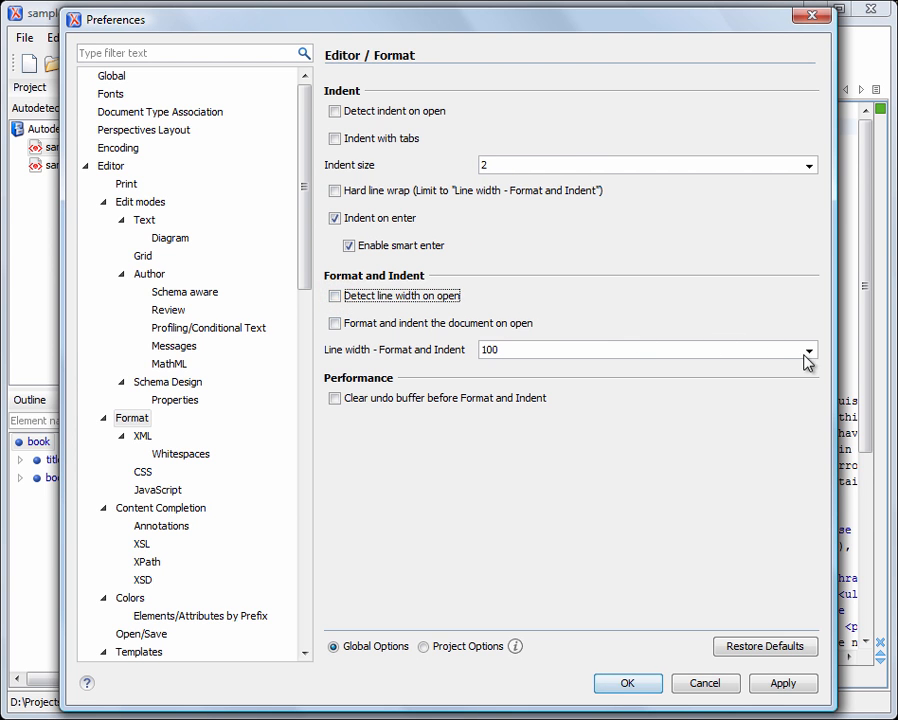
left_click(808, 350)
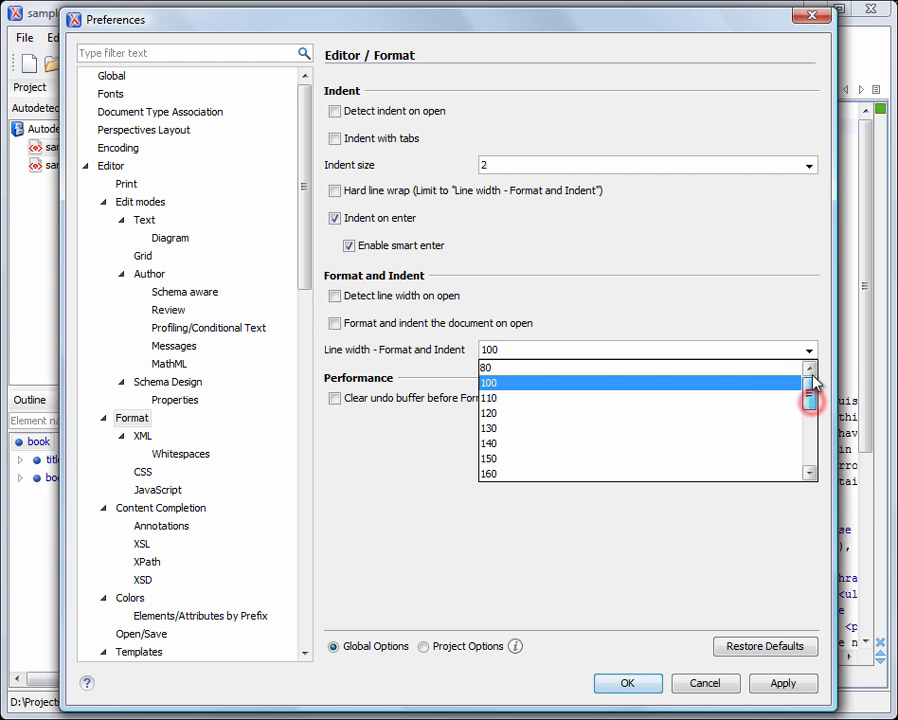
left_click(488, 368)
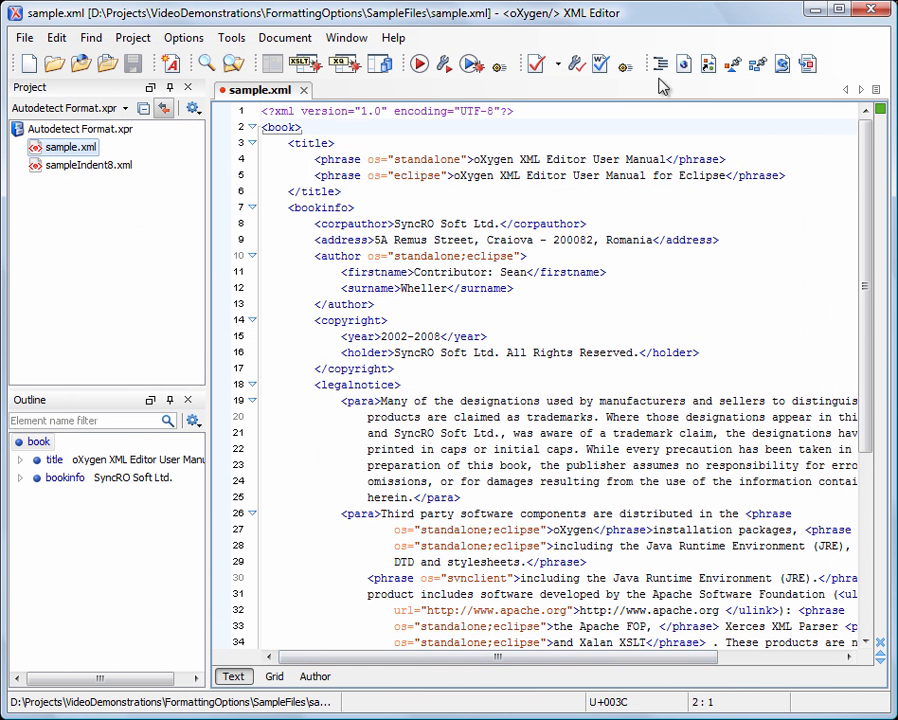
Step: Reformat sample.xml with the 2-space, 80-column settings and close it
left_click(660, 64)
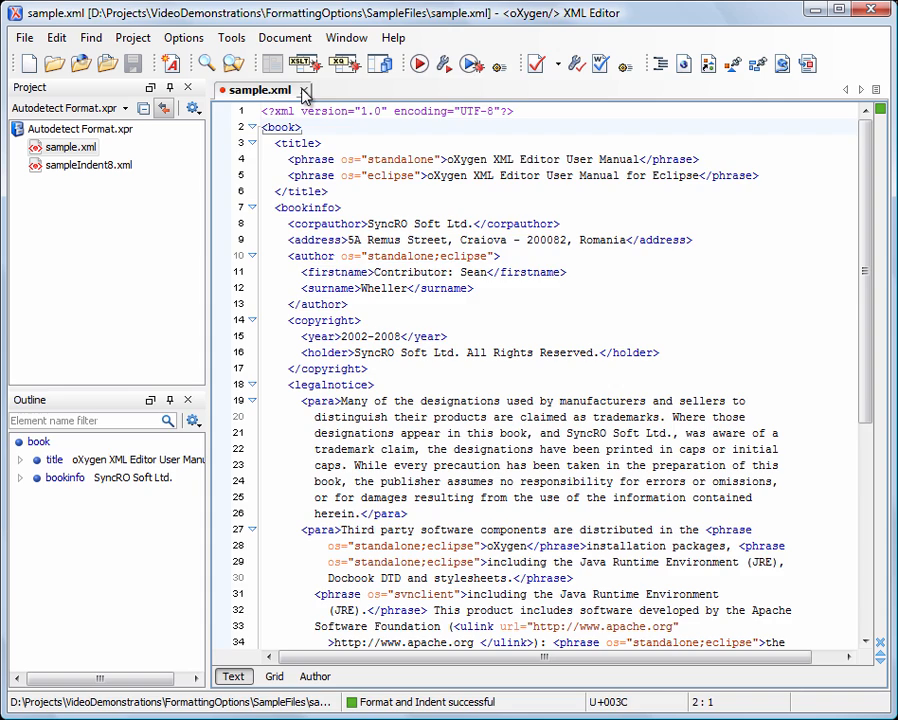
left_click(294, 90)
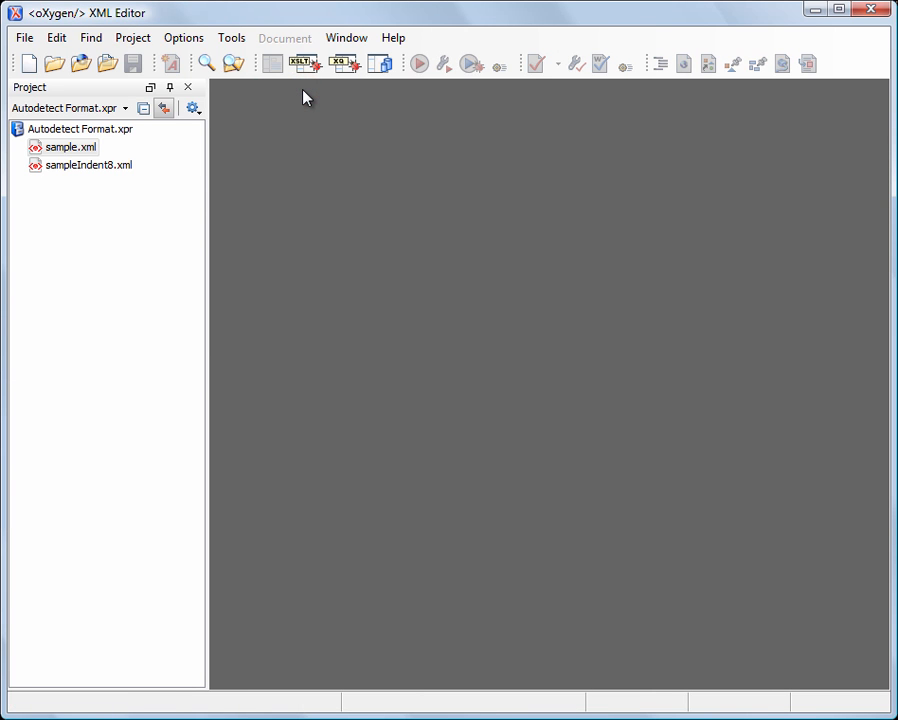
Step: Re-enable Detect indent on open and Detect line width on open in Format preferences
left_click(184, 38)
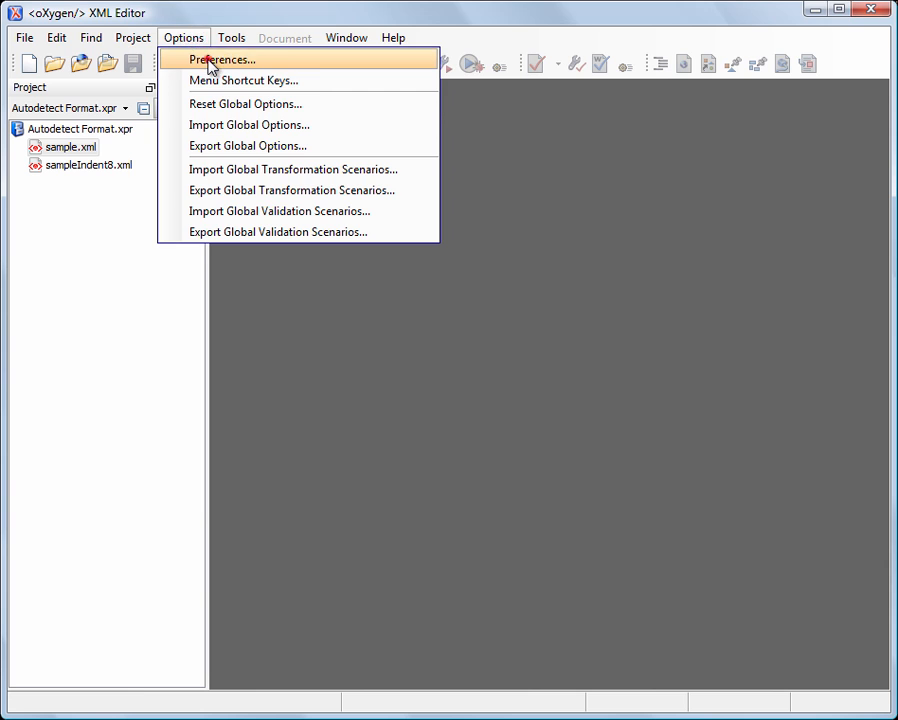
left_click(222, 60)
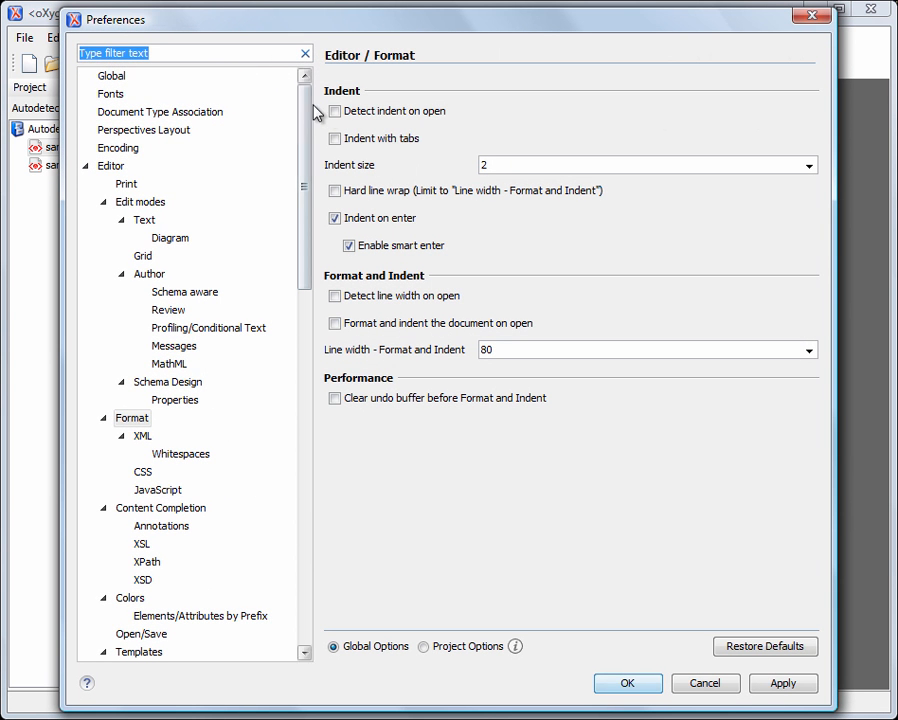
left_click(336, 112)
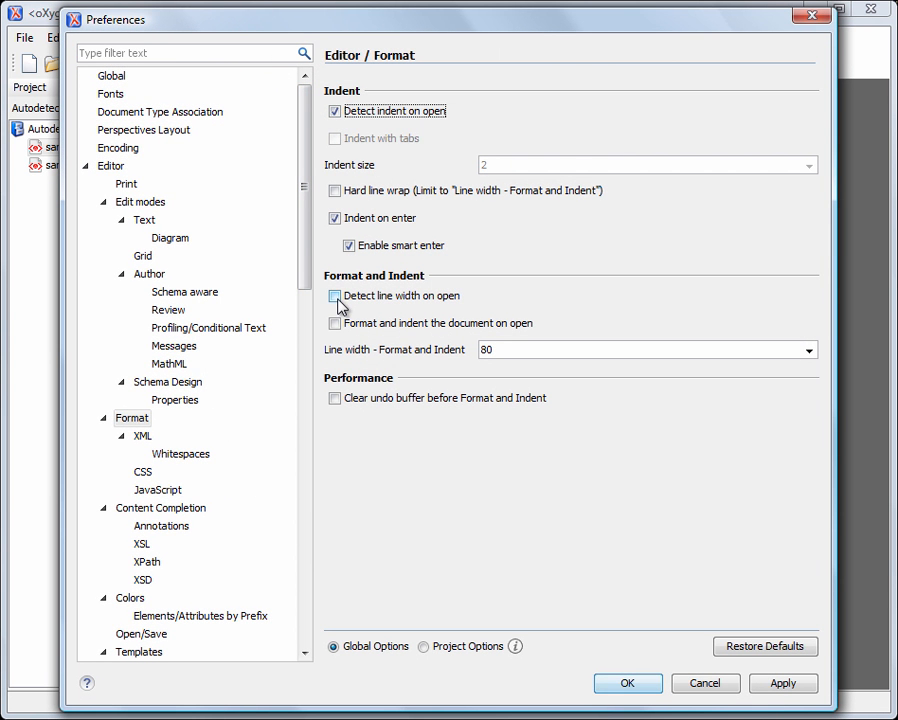
left_click(334, 296)
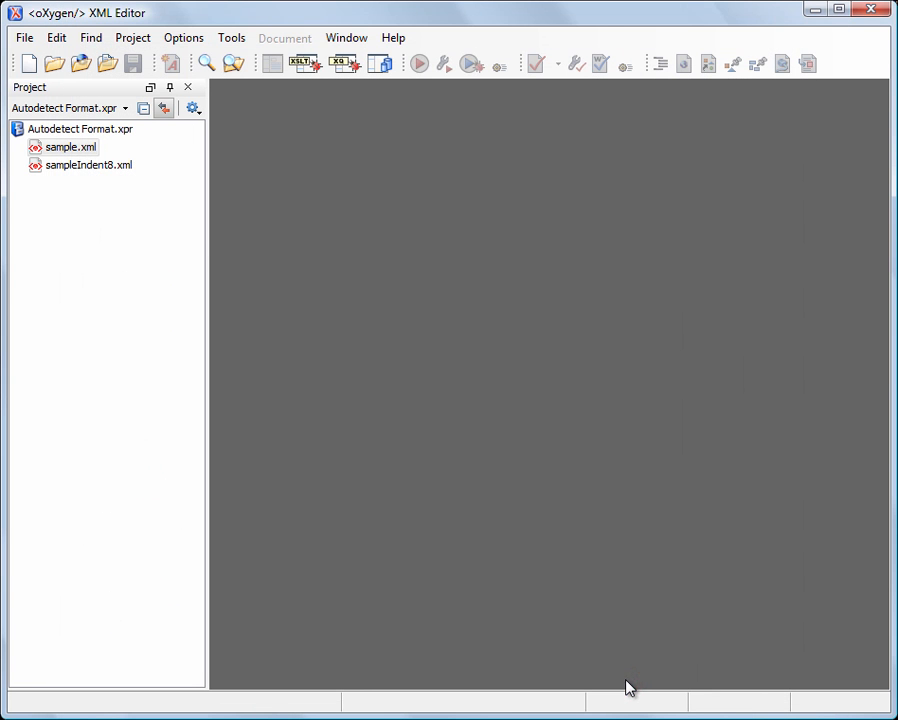
mouse_move(96, 162)
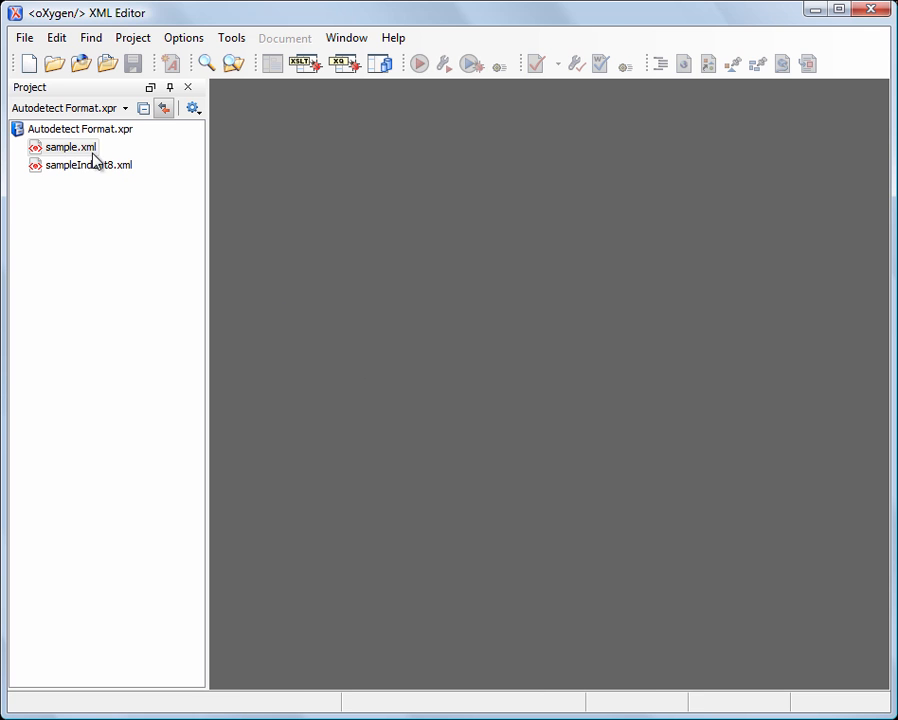
Step: Reopen sample.xml, now 2-space indented, and bring up its file actions
double_click(68, 148)
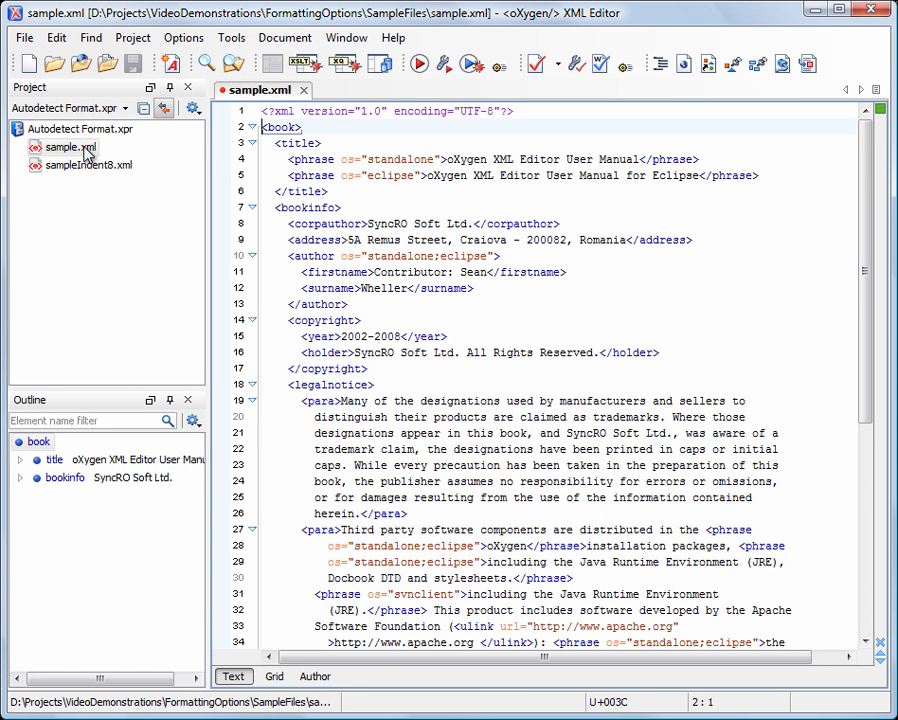
right_click(70, 148)
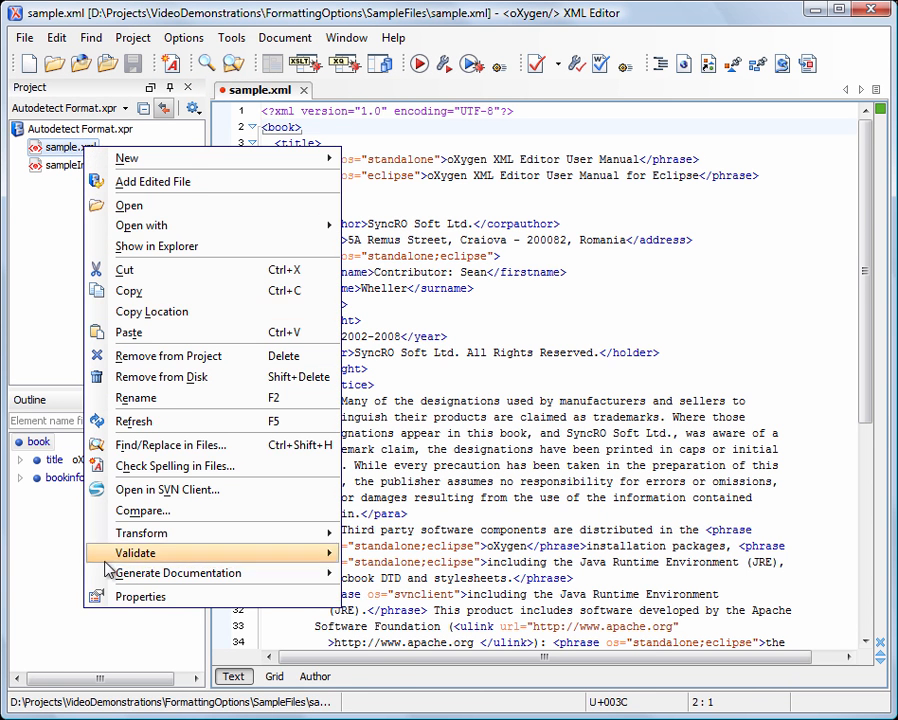
left_click(140, 596)
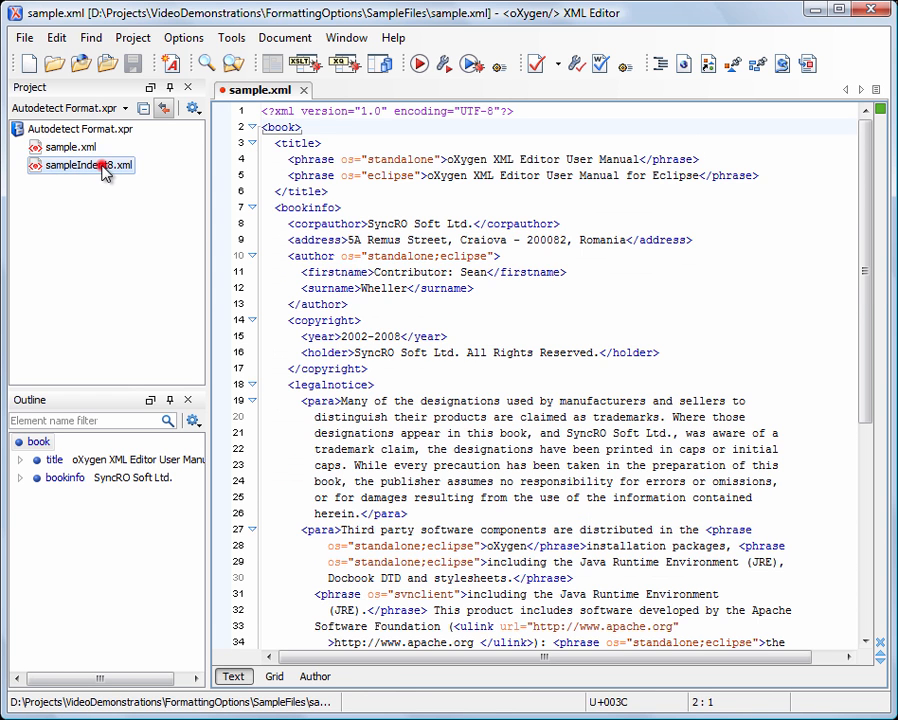
Step: Open sampleIndent8.xml and review its properties: indent size 8, line width 120
double_click(88, 164)
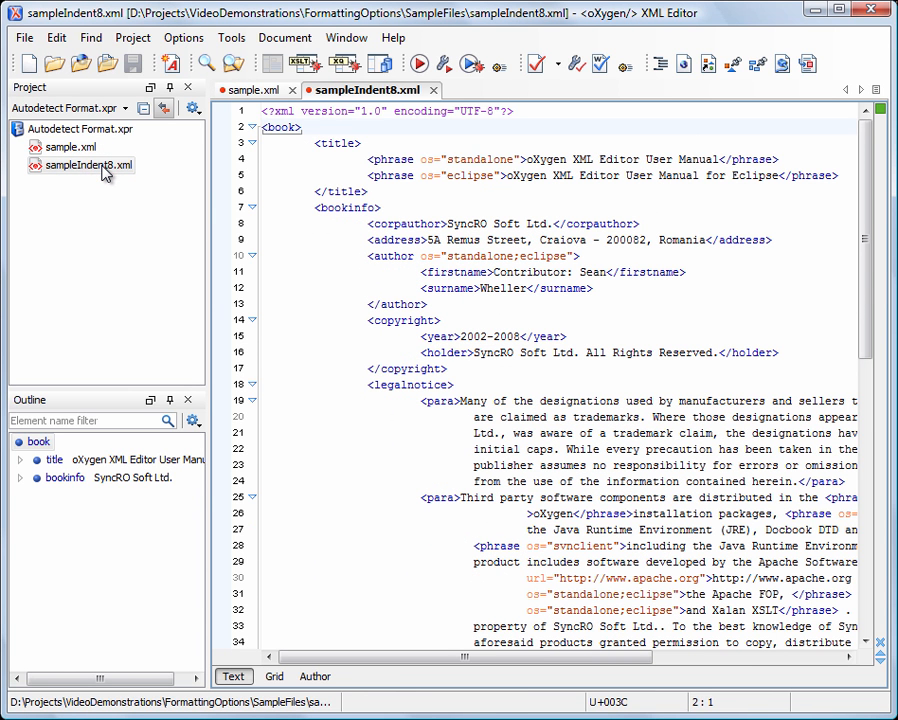
right_click(88, 164)
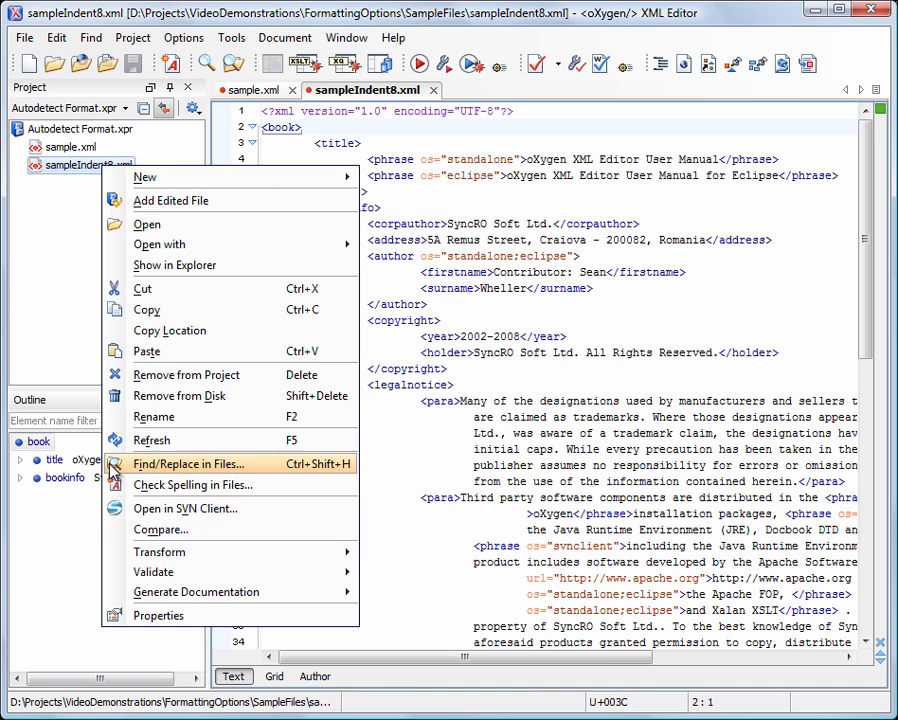
left_click(158, 616)
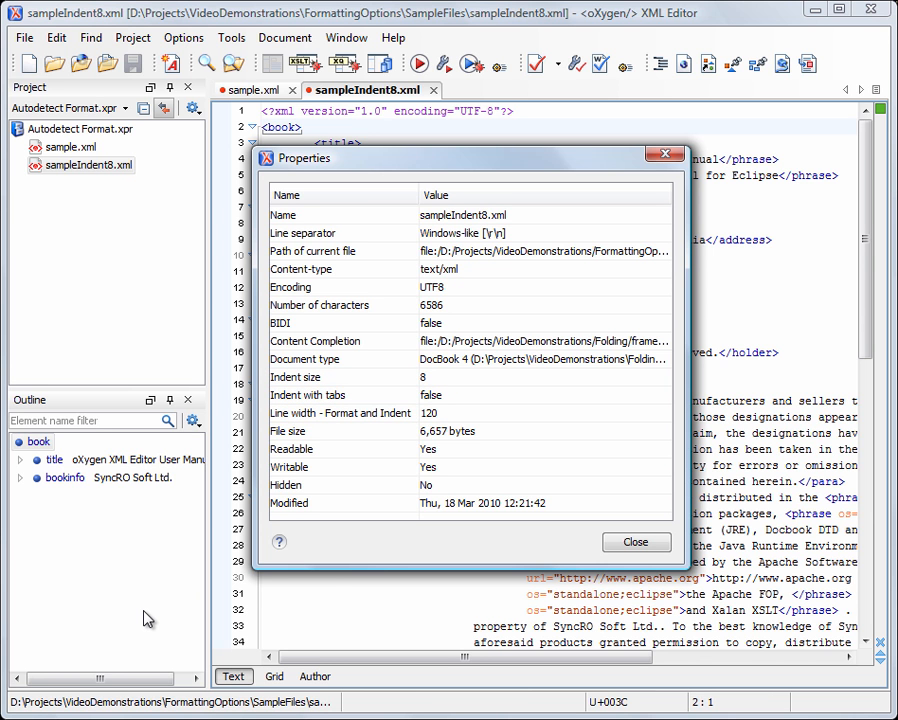
left_click(636, 542)
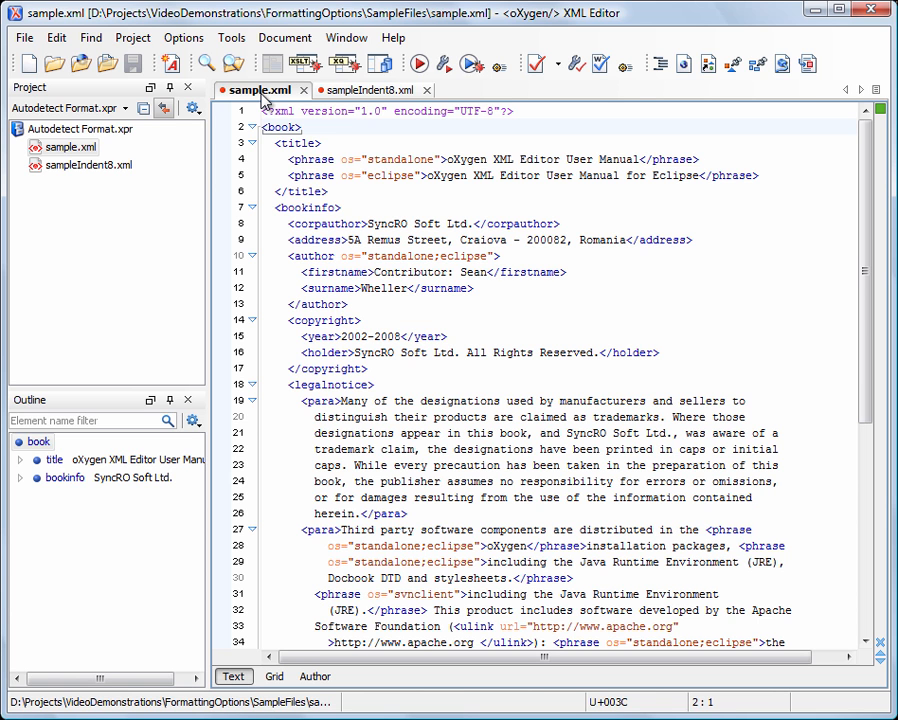
Step: Turn on Hard line wrap in the Editor > Format preferences
left_click(184, 36)
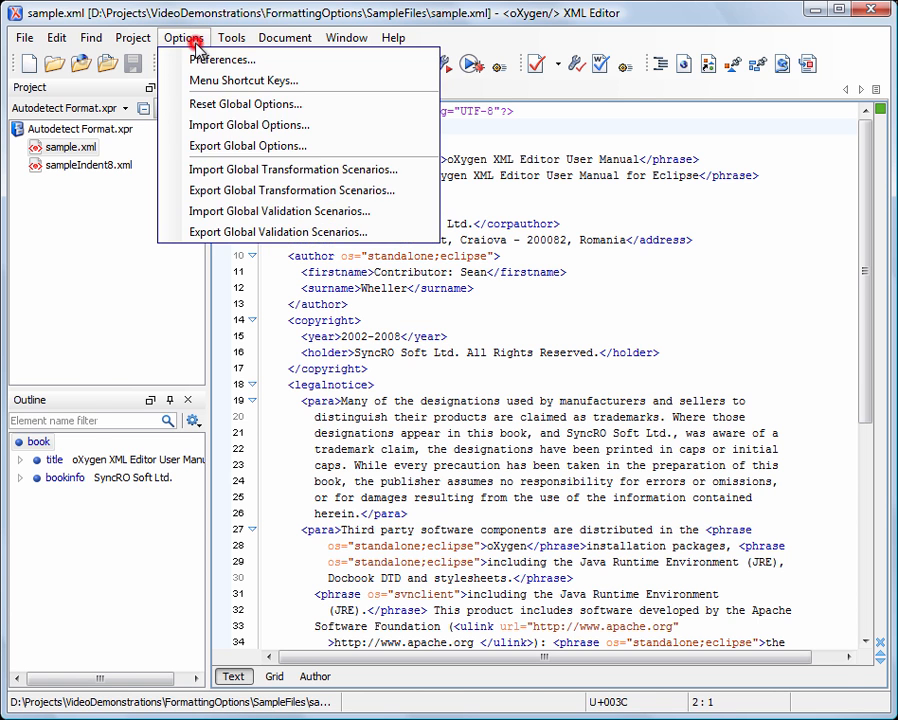
left_click(224, 60)
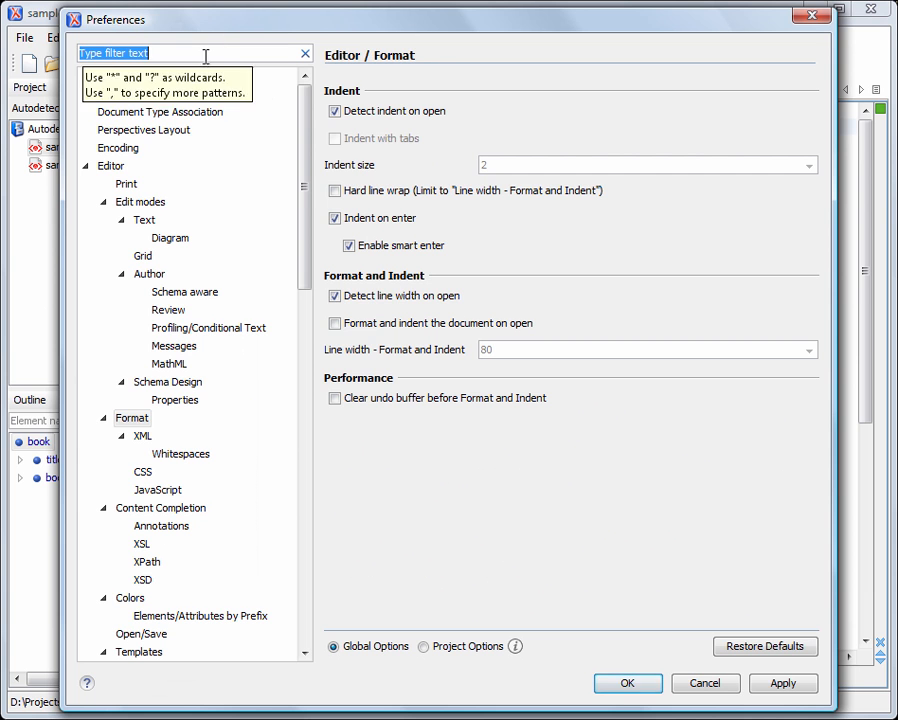
left_click(334, 190)
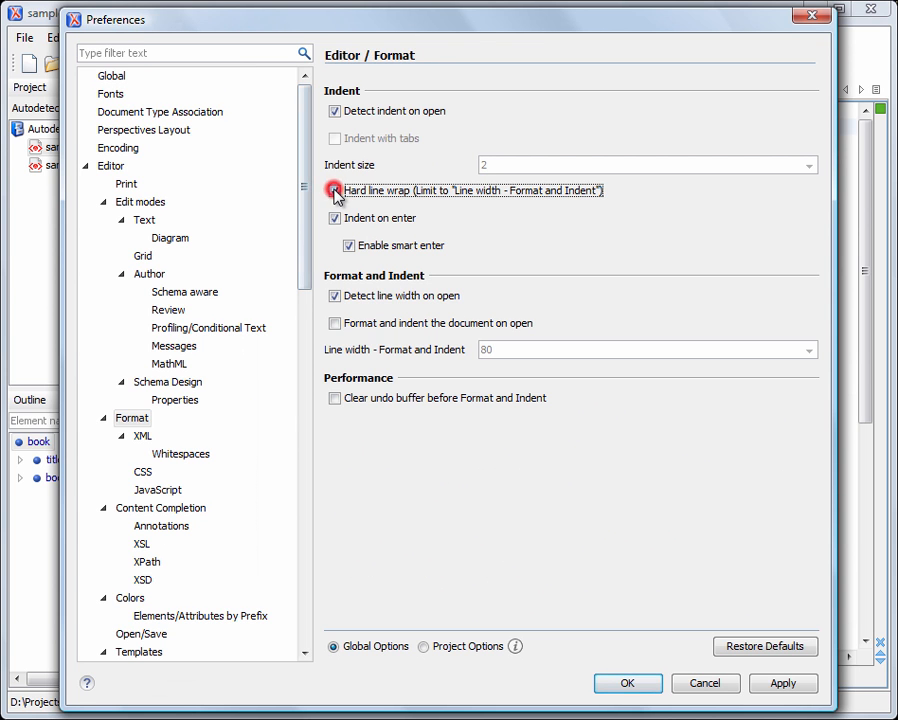
left_click(334, 190)
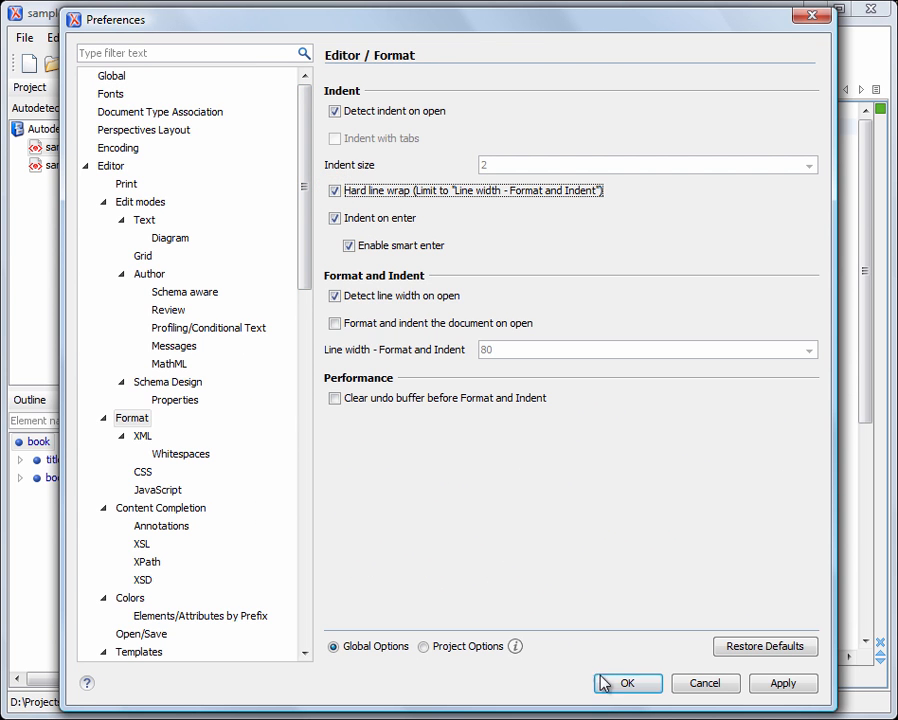
left_click(628, 684)
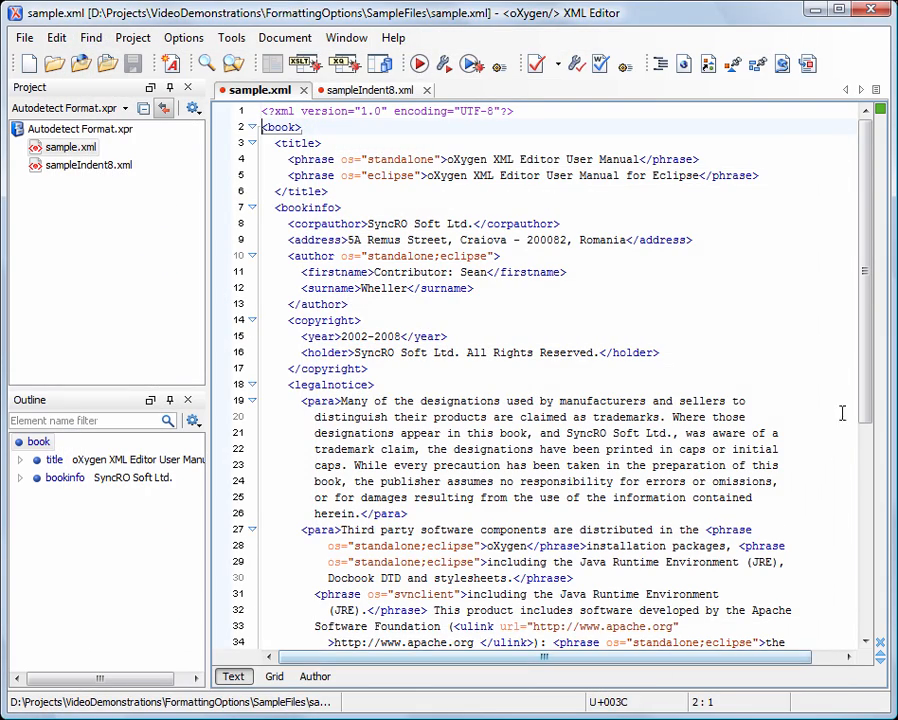
Step: Add a para at the end of sample.xml and type a sentence about hard line wrap that wraps as typed
scroll("down", 3)
type("<p")
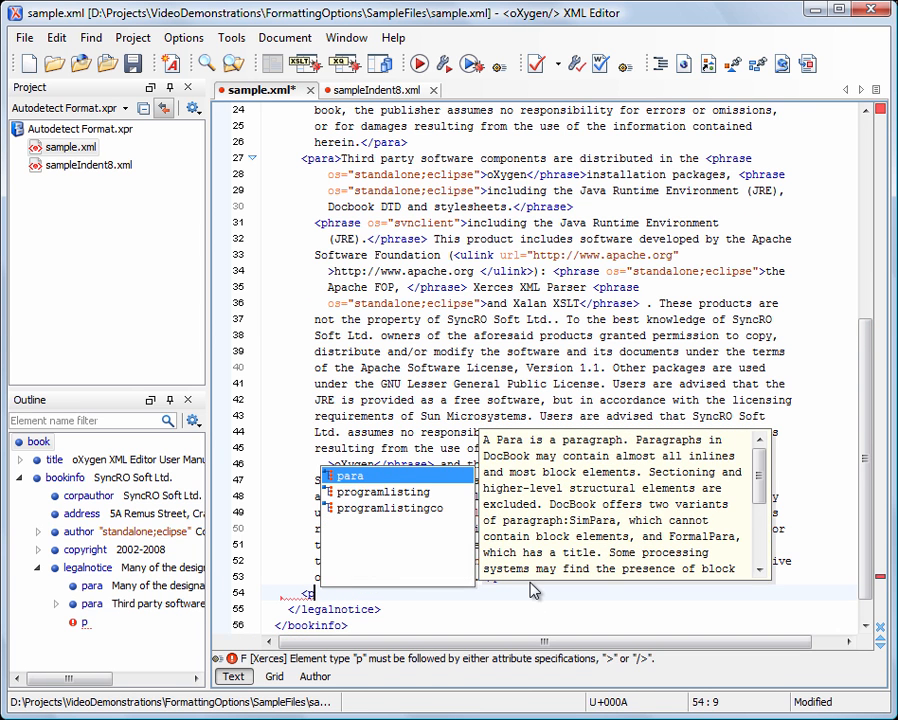
left_click(350, 476)
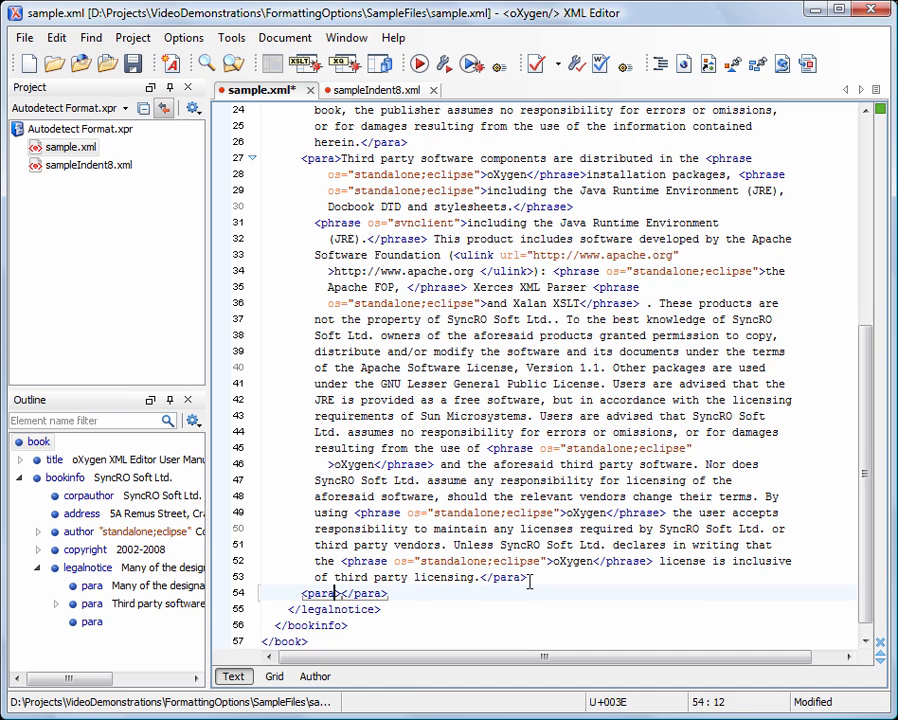
type("This is an example that shows how \"Hard line wra")
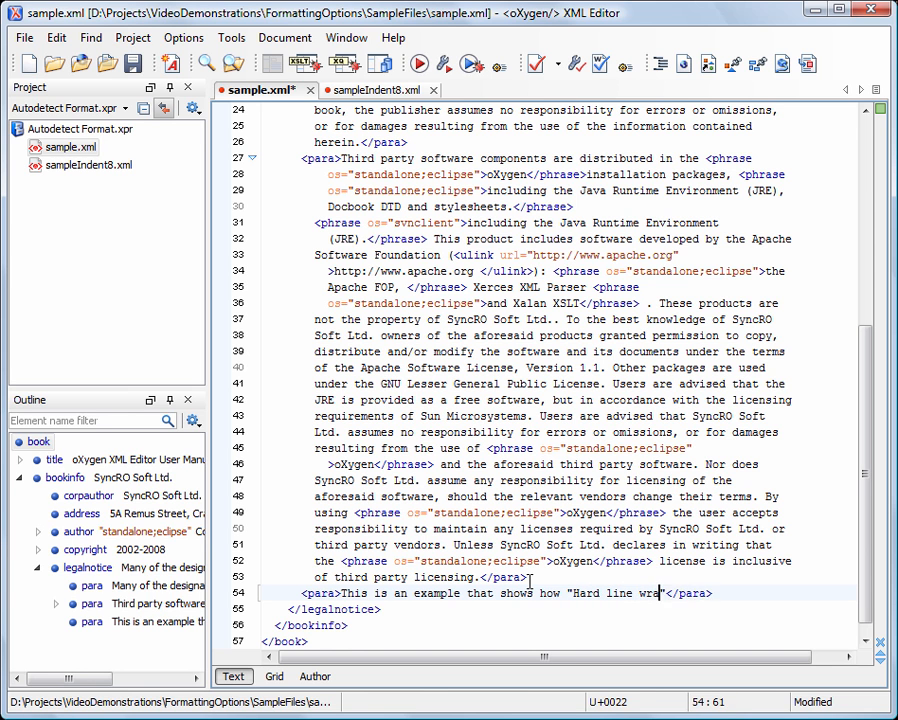
type("p as you type")
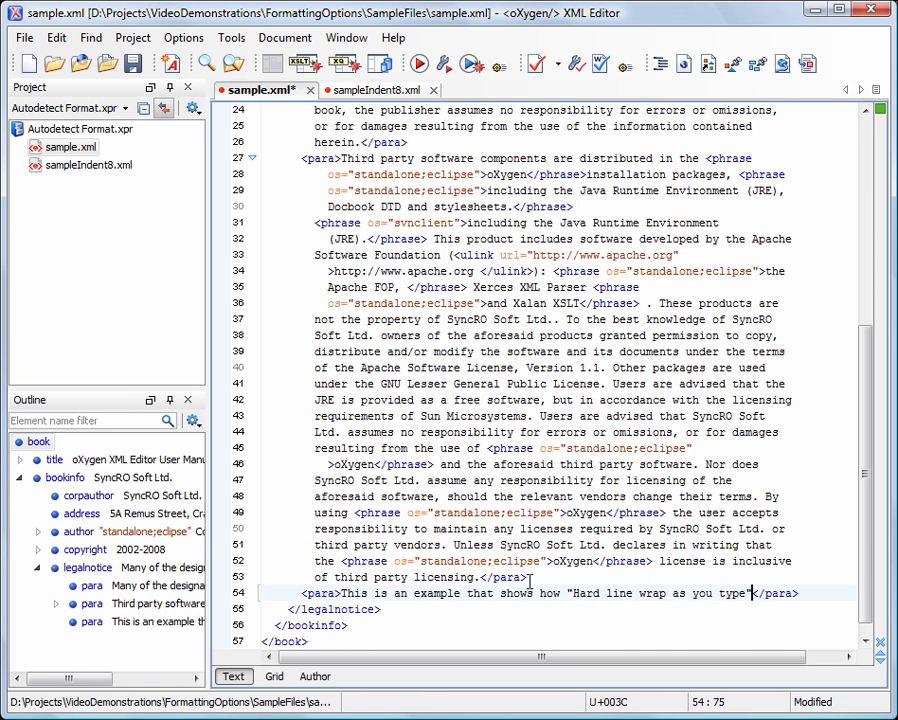
type("can minimize th")
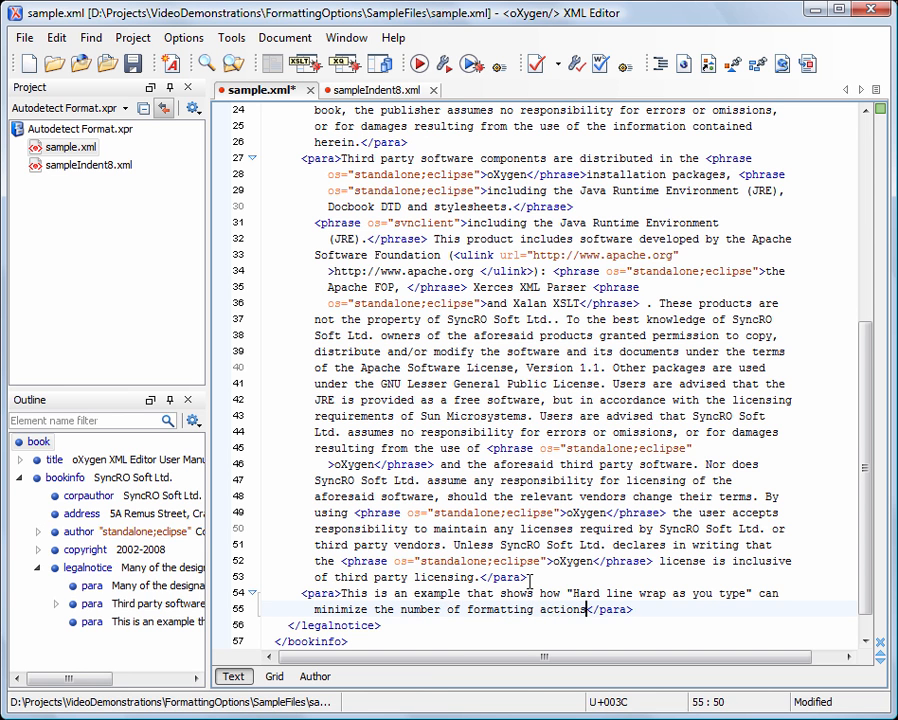
type("As you can see the caret")
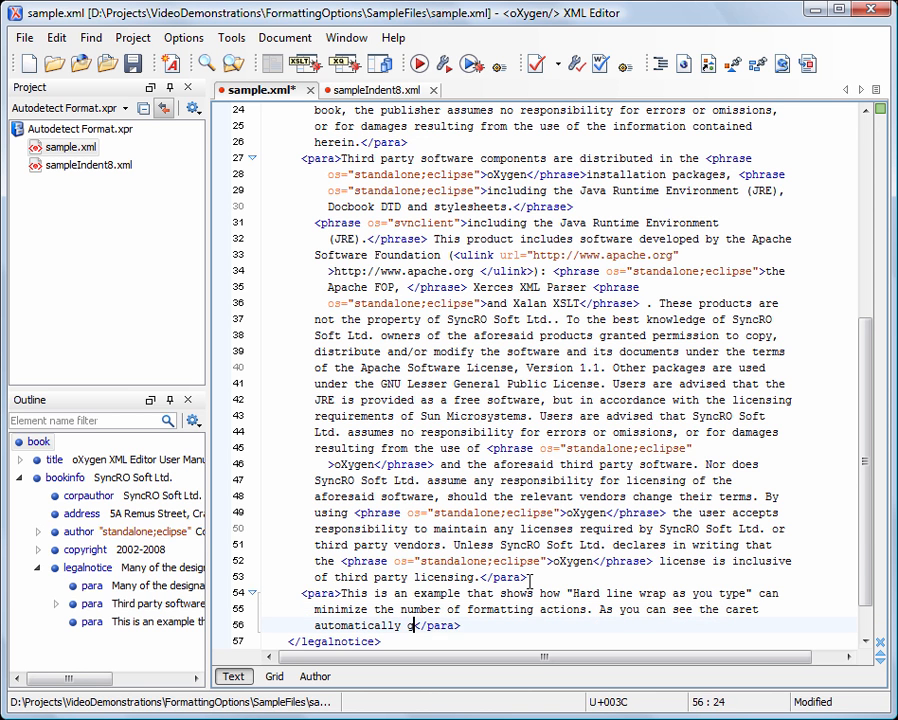
type("goes to the next")
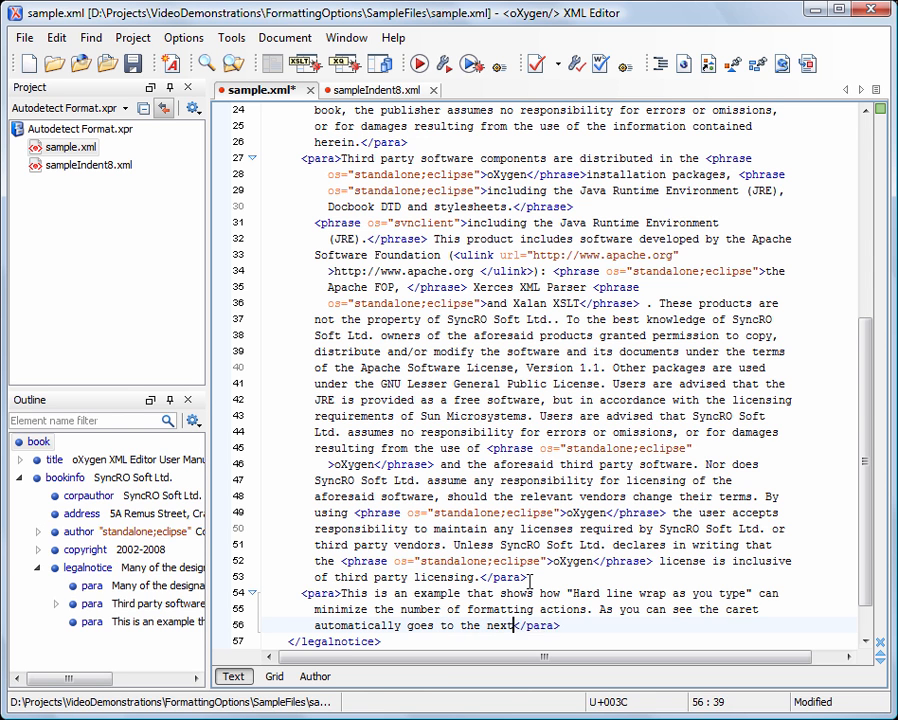
type("line when the")
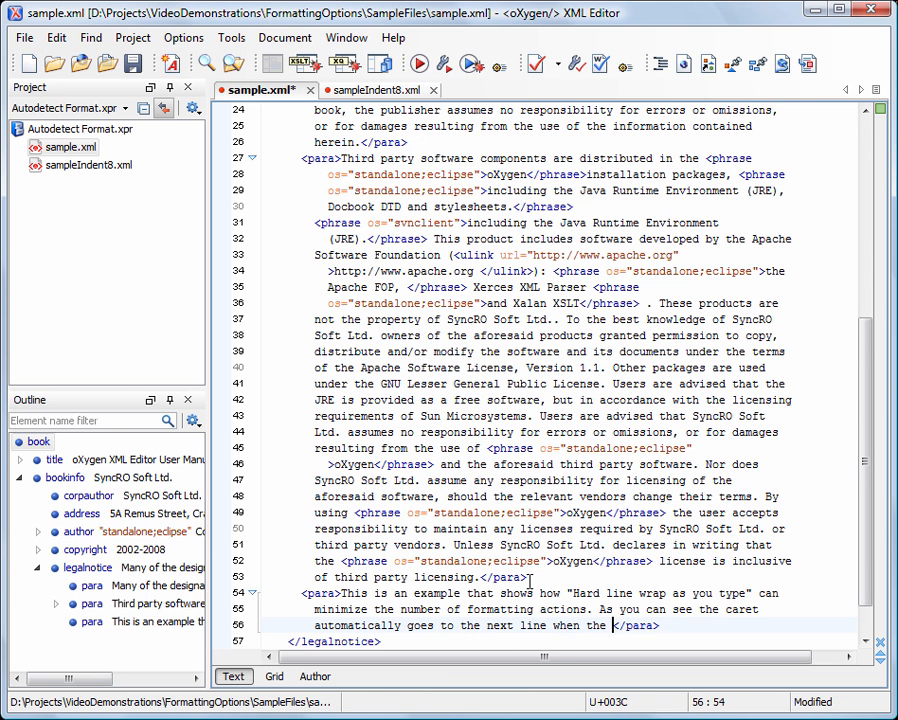